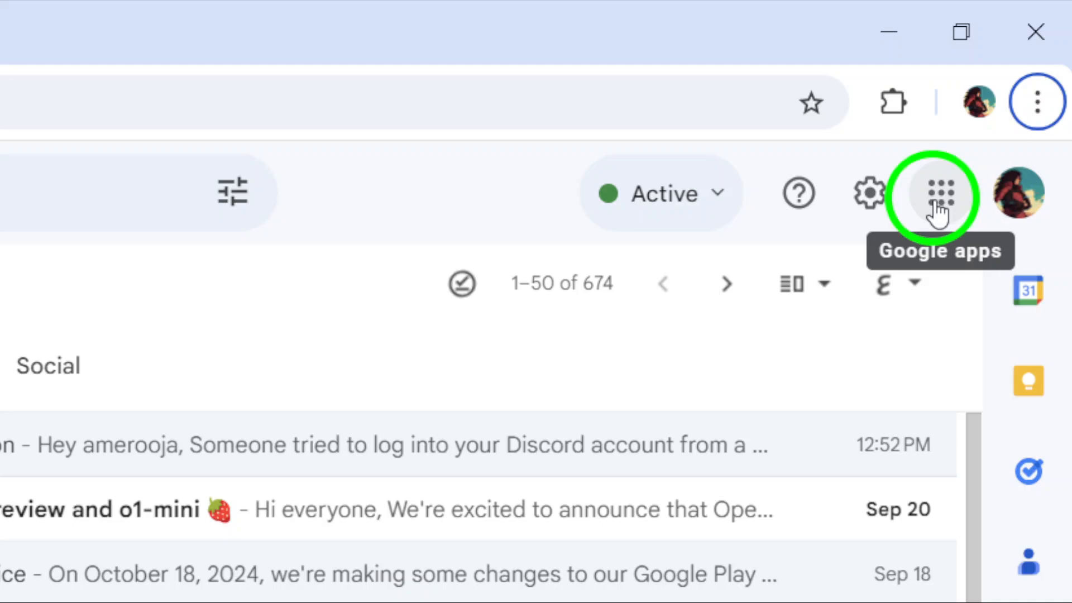
Step: Bring up the Google apps launcher from the Gmail toolbar
click(939, 193)
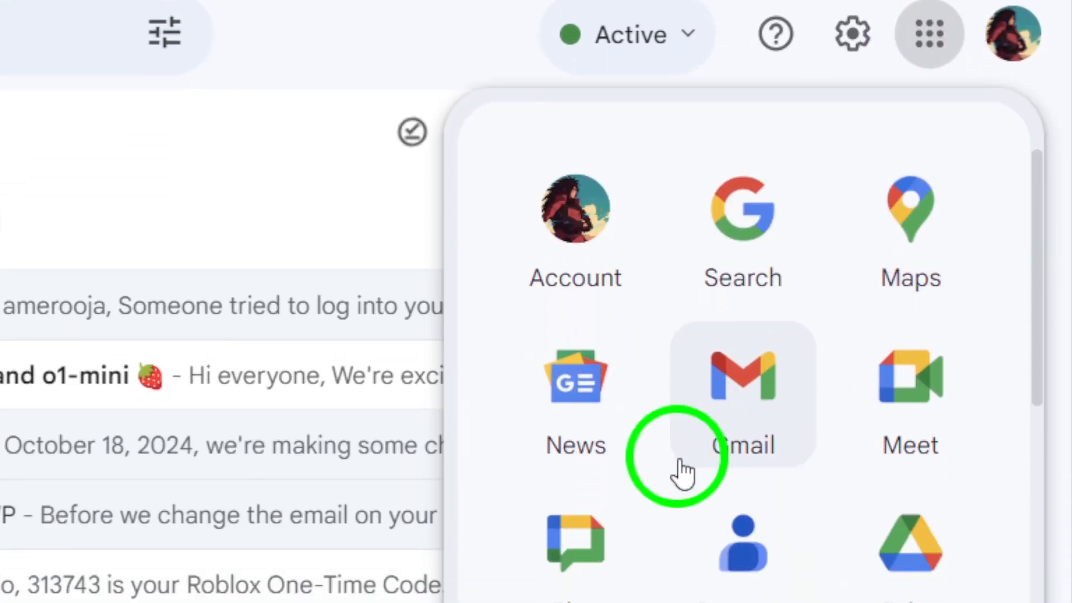